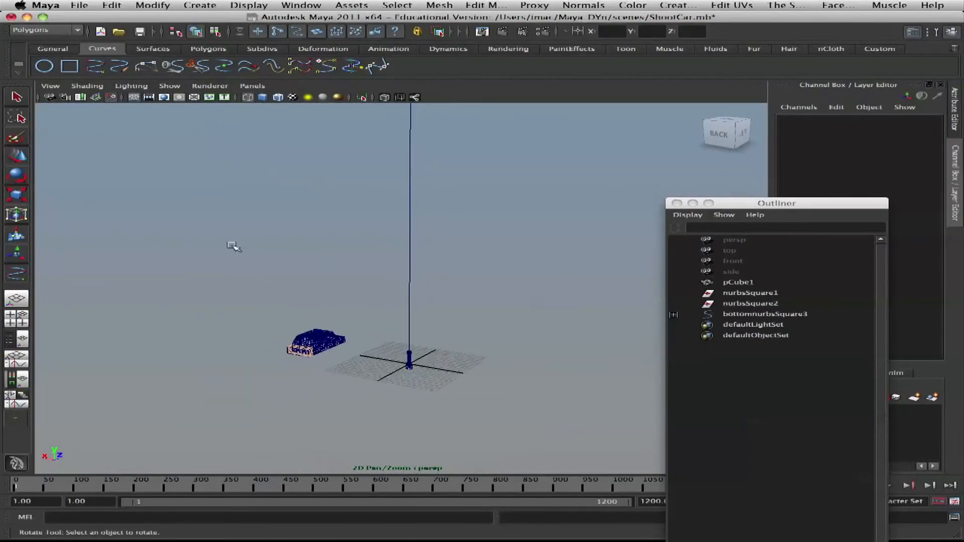
Switch the menu set from Polygons to nDynamics
left_click(43, 30)
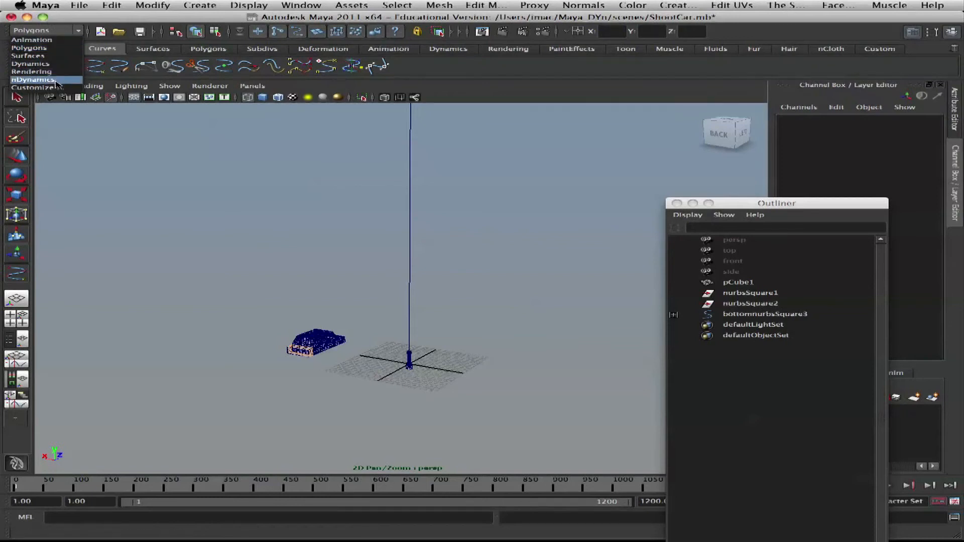
left_click(407, 5)
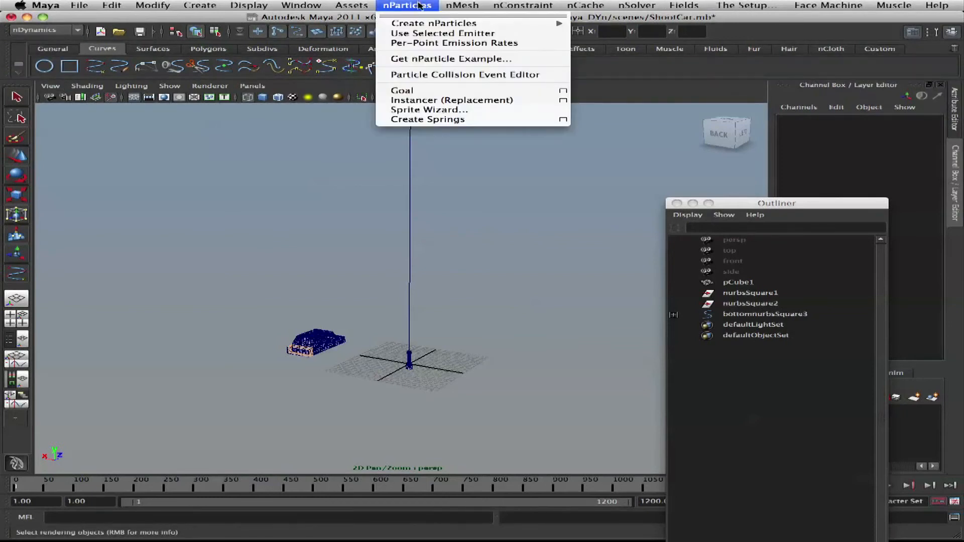
mouse_move(435, 24)
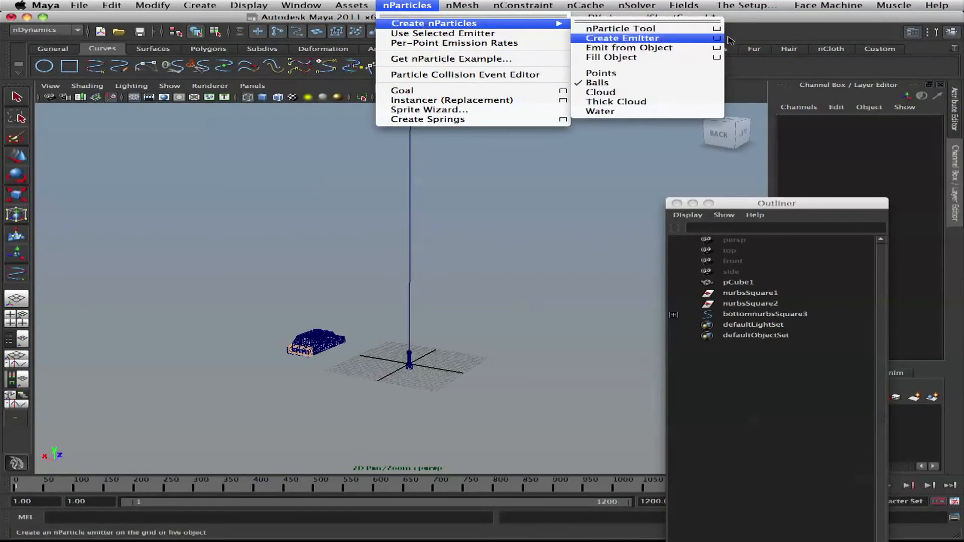
Create a Directional nParticle emitter, emitter1 with nParticle1, at the origin
left_click(717, 38)
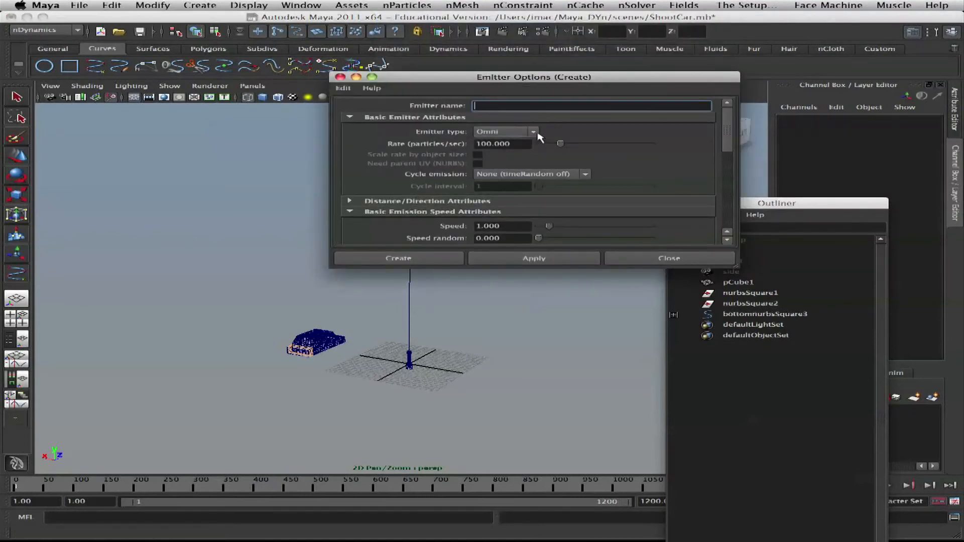
left_click(504, 131)
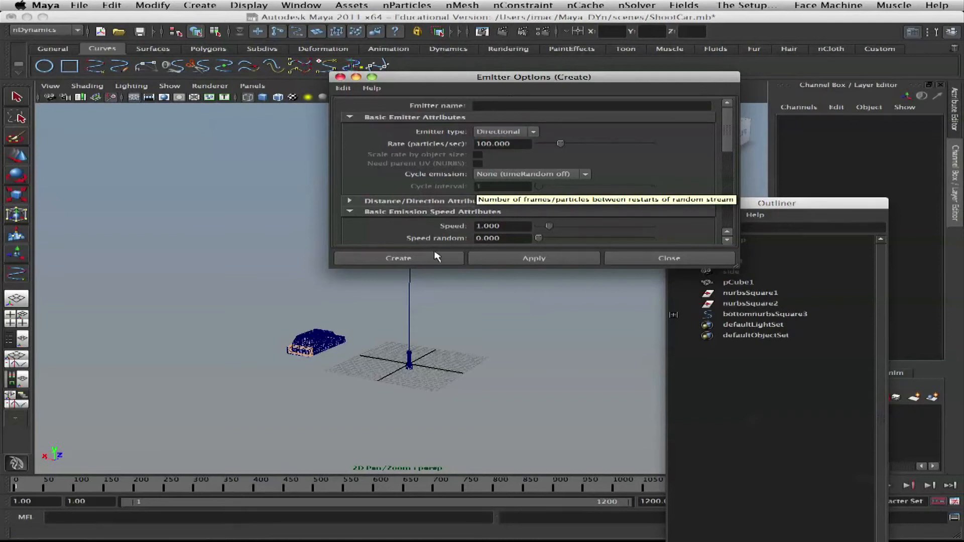
left_click(398, 258)
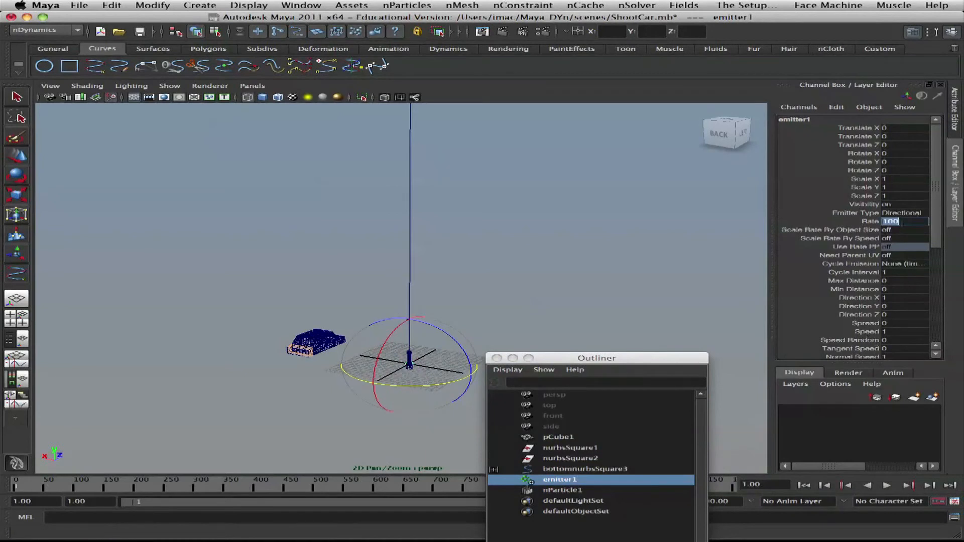
Set emitter1's Rate to 20 and review its settings in the Attribute Editor
type("20.000")
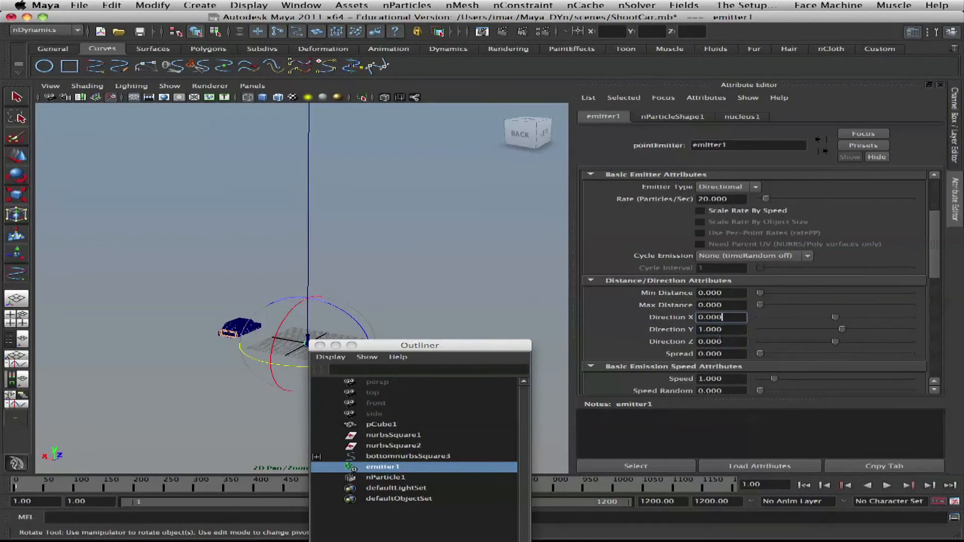
scroll("down", 3)
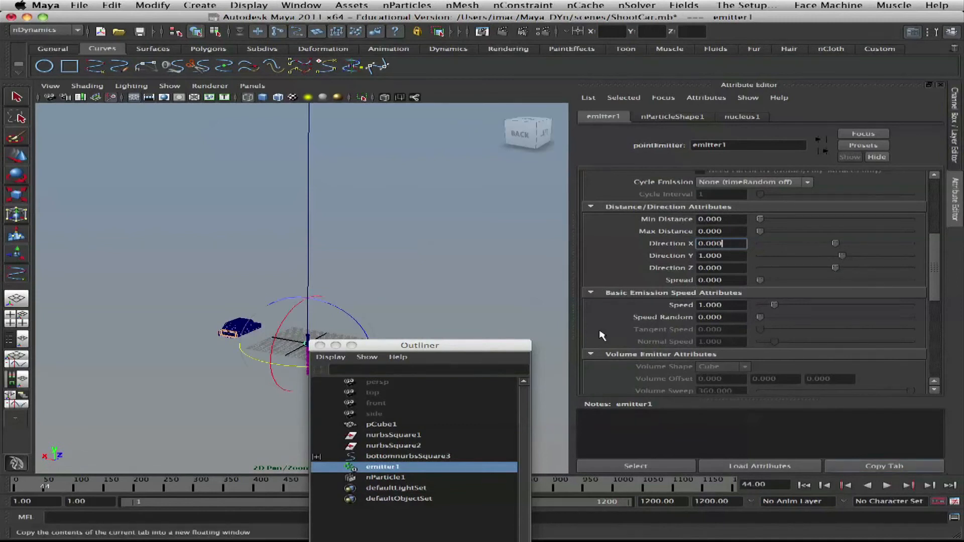
left_click_drag(420, 345, 452, 438)
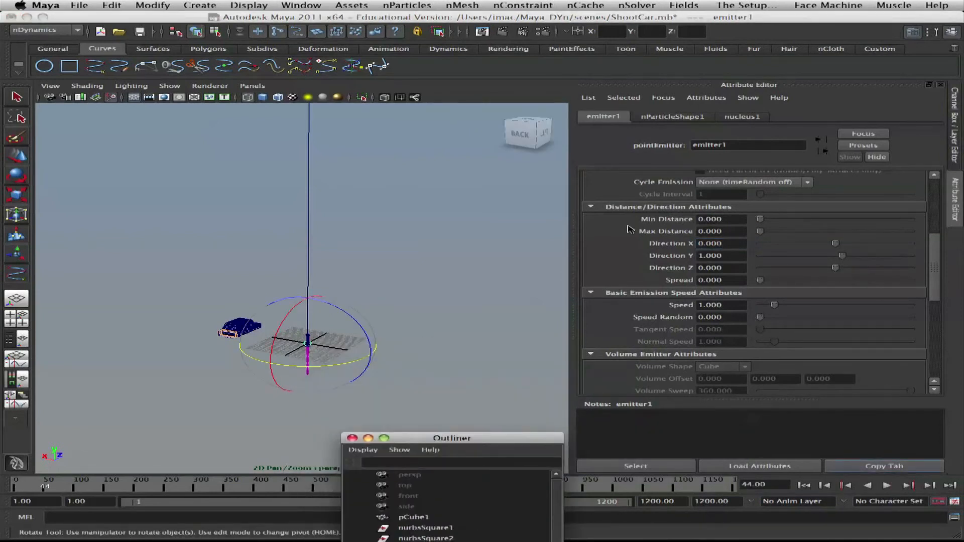
left_click(720, 255)
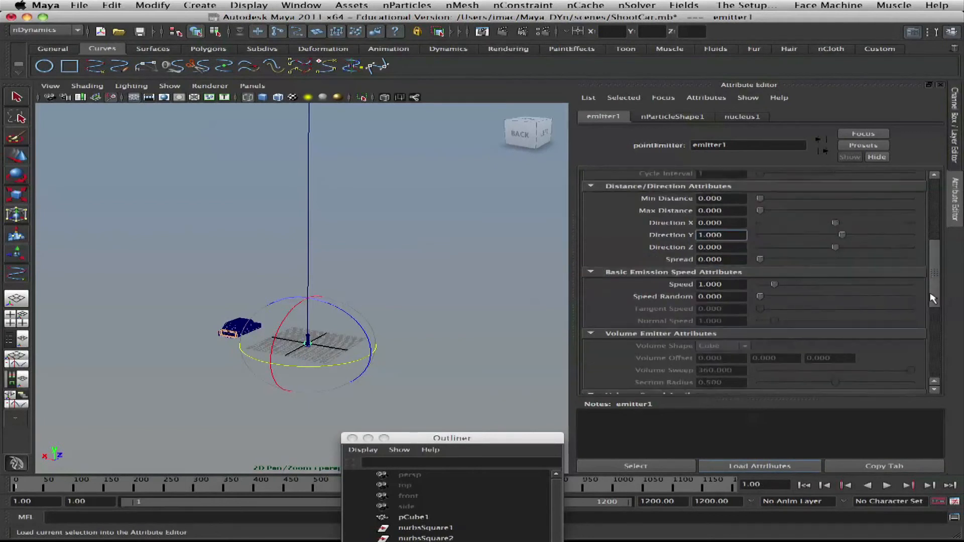
scroll("down", 3)
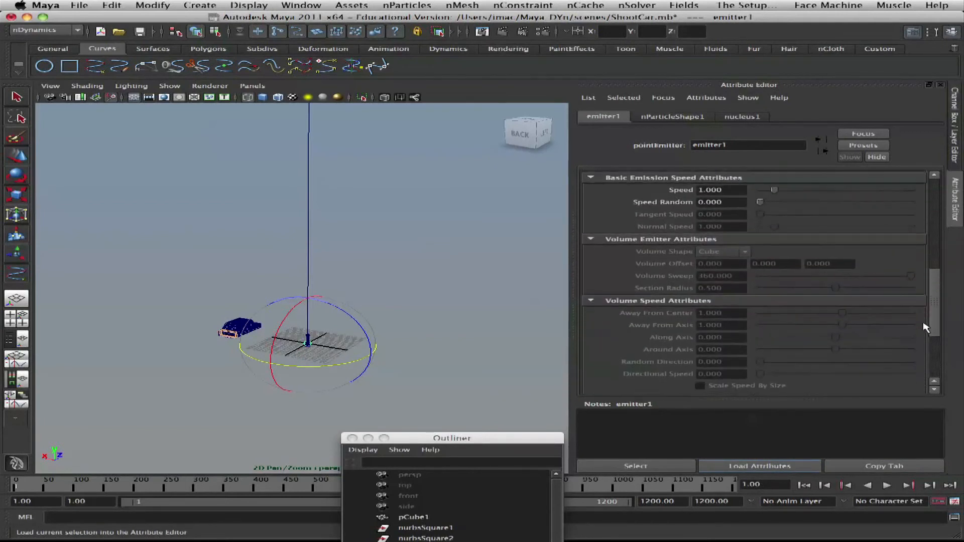
scroll("down", 3)
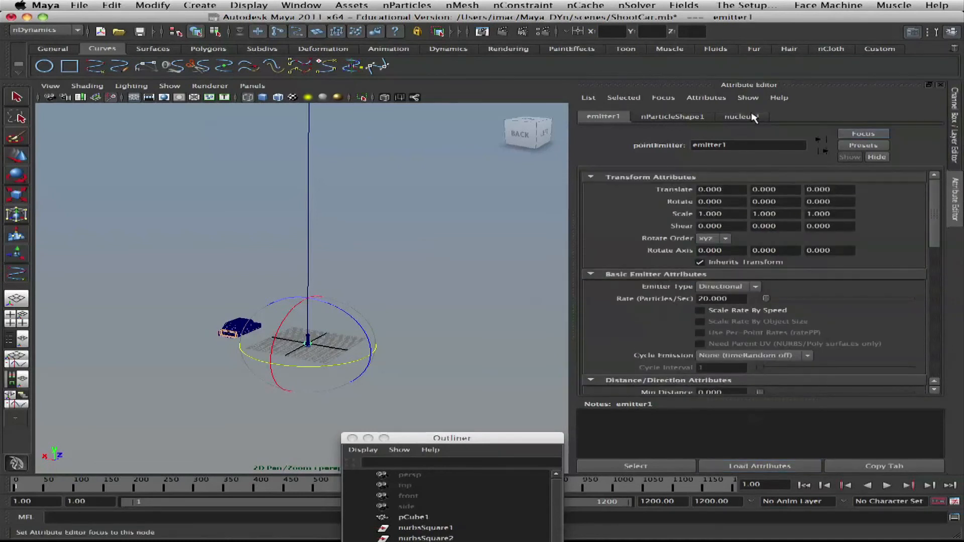
Check nucleus1's gravity, then rewind and play the upward particle stream to frame 103
left_click(740, 116)
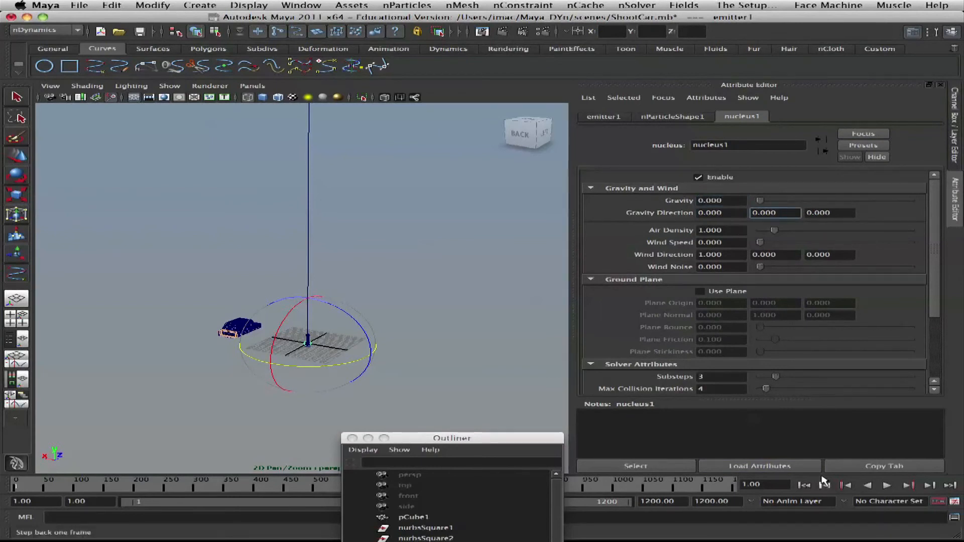
left_click(887, 484)
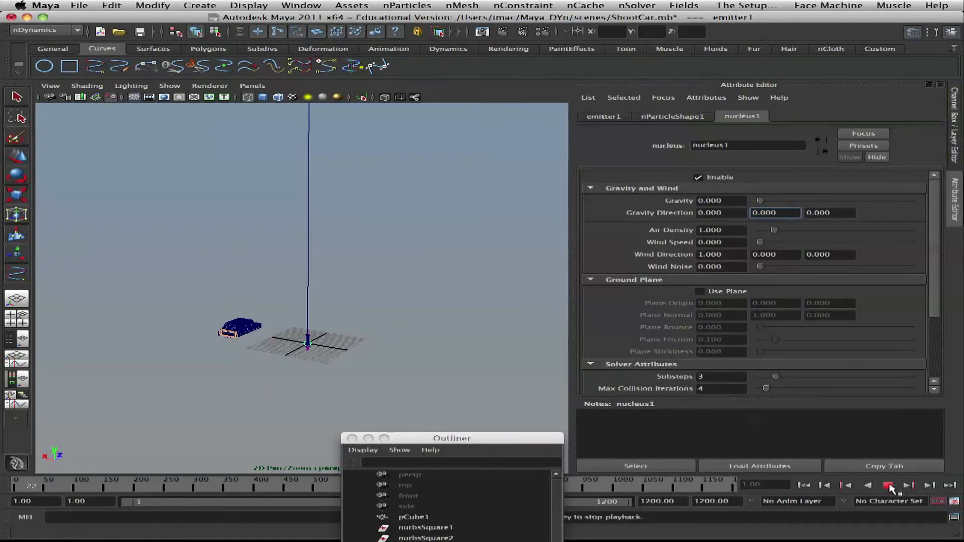
left_click(890, 484)
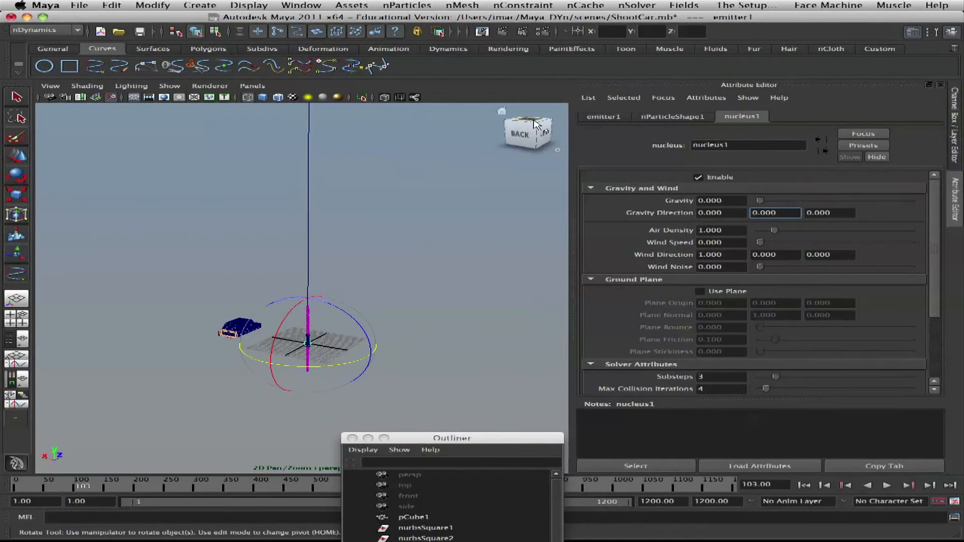
left_click(602, 117)
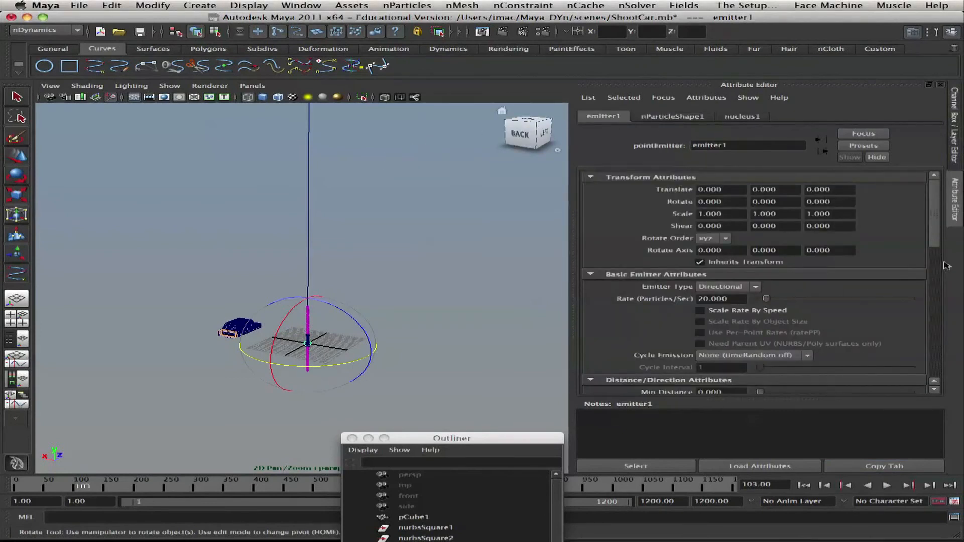
Review emitter1's upward direction and speed 1, then show nParticleShape1's attributes
scroll("down", 3)
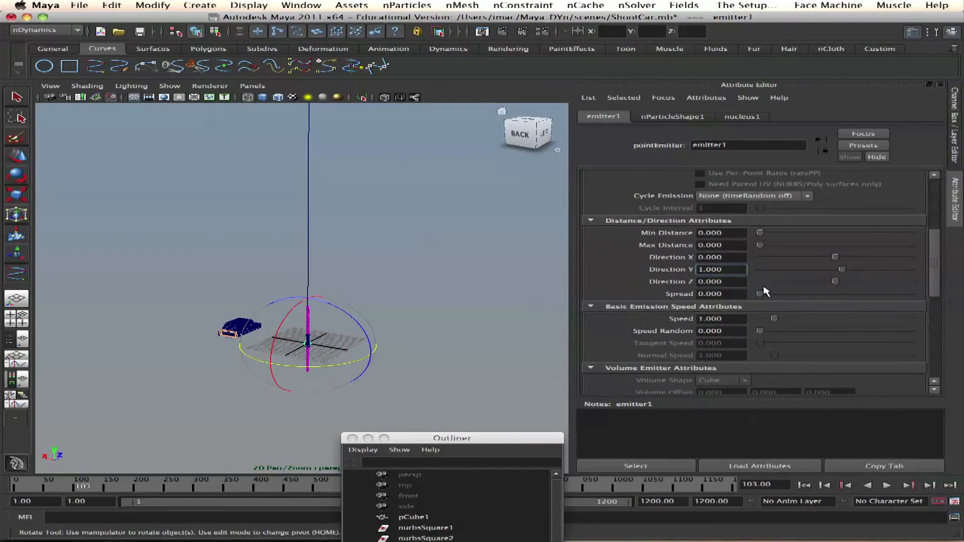
scroll("down", 3)
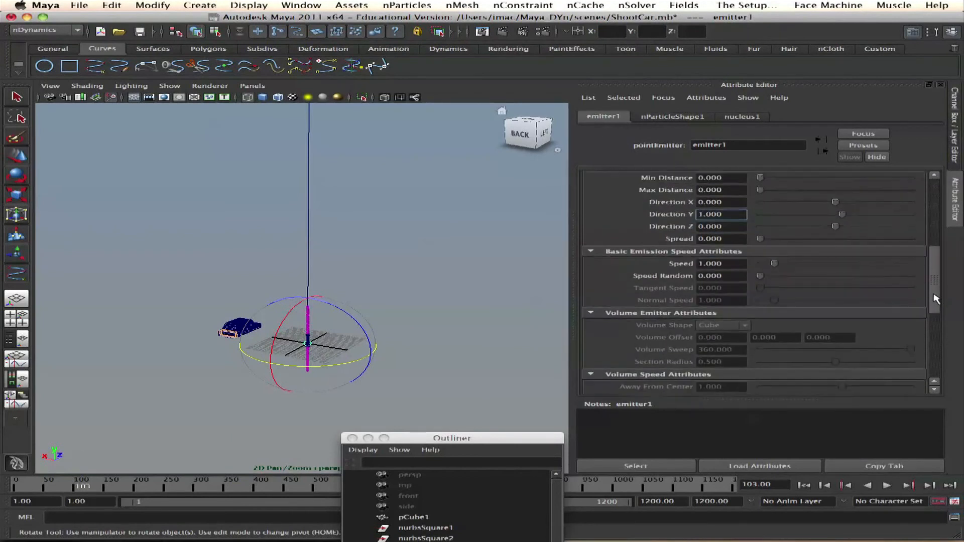
scroll("down", 3)
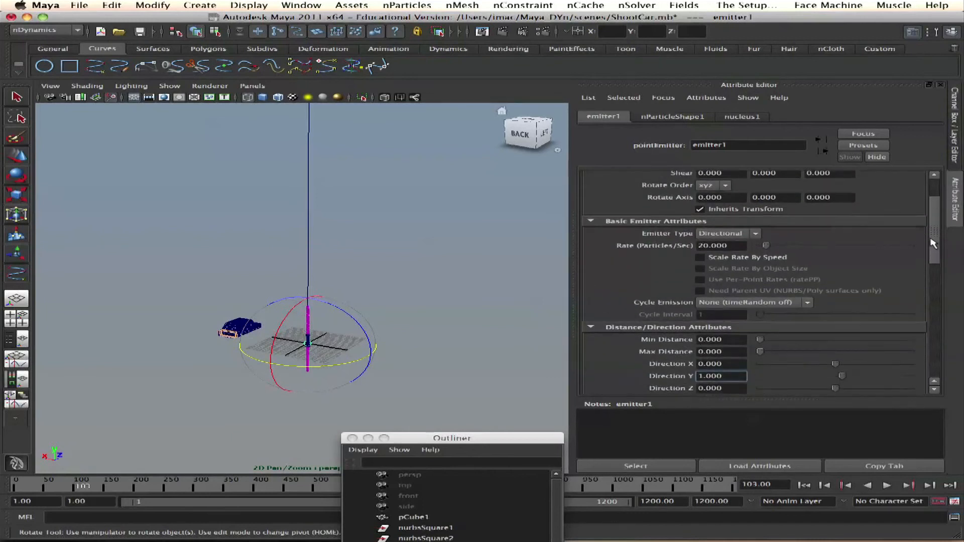
left_click(671, 116)
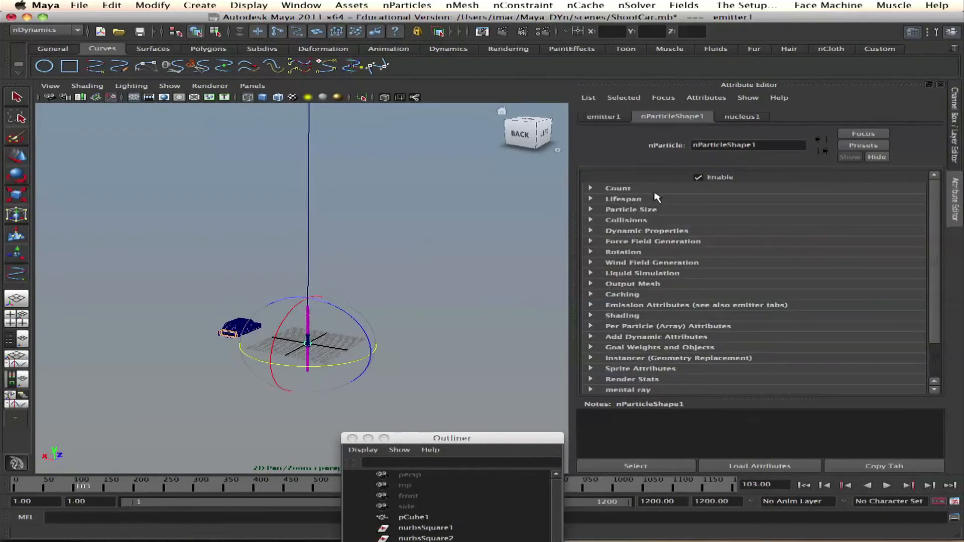
Expand nParticleShape1's Collisions section and replay the simulation to frame 136
left_click(626, 220)
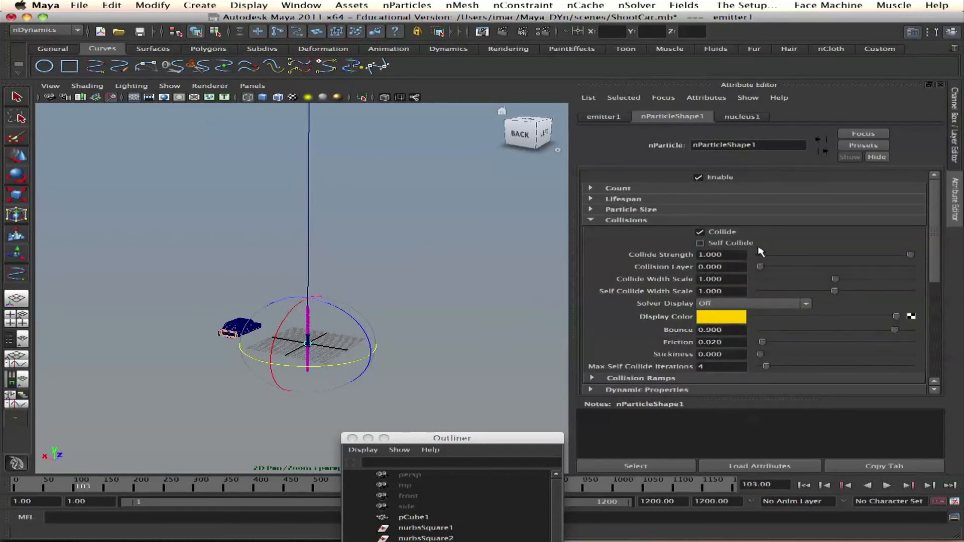
left_click(885, 486)
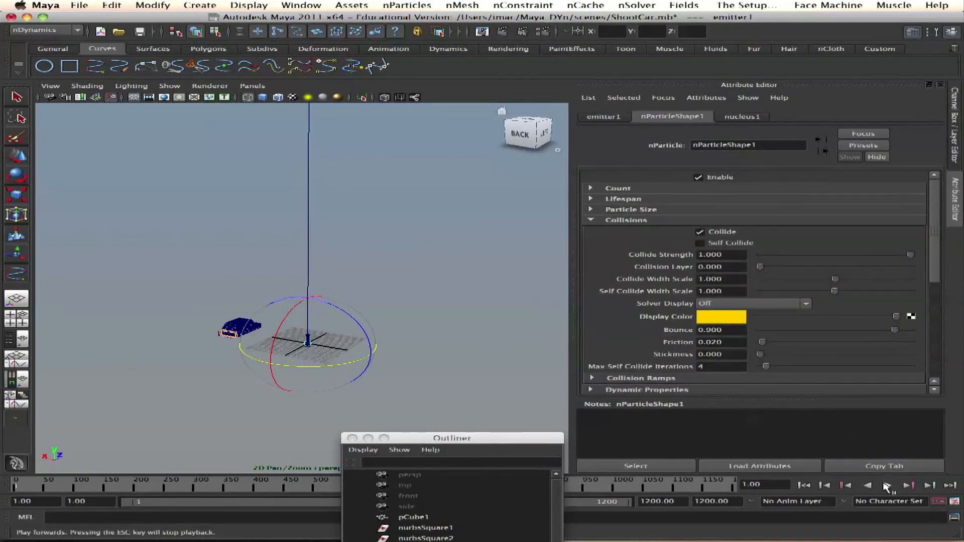
left_click(888, 486)
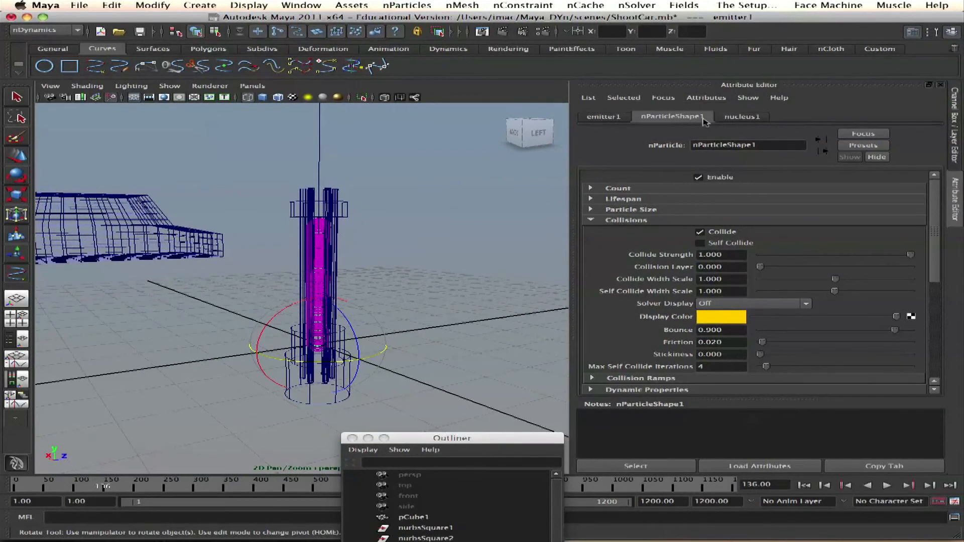
Recheck emitter1's attributes, replay the simulation, and rewind to frame 1
left_click(603, 117)
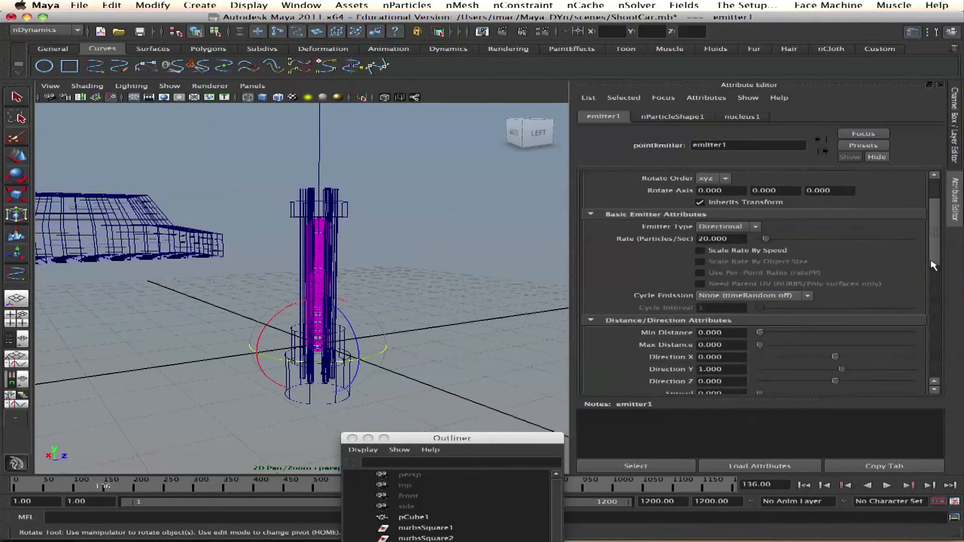
scroll("down", 3)
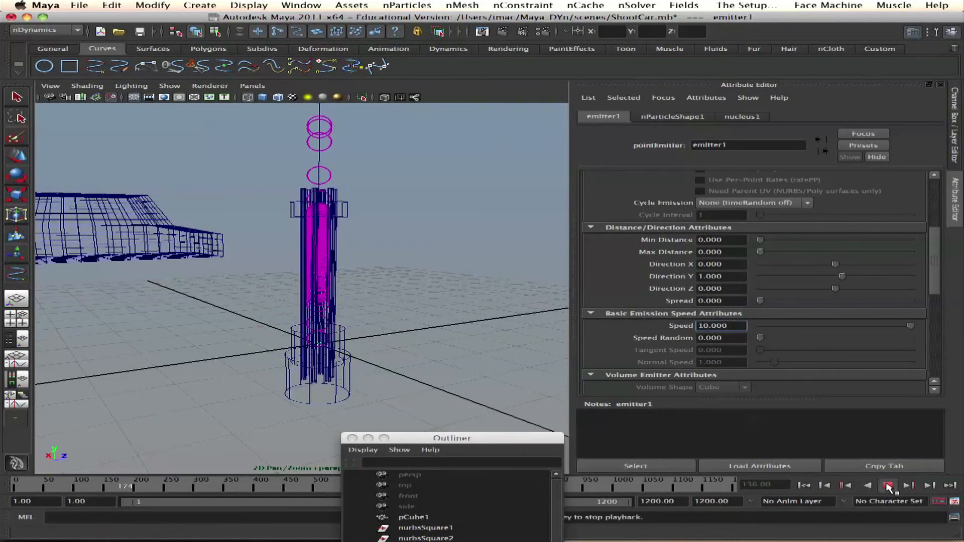
left_click(888, 485)
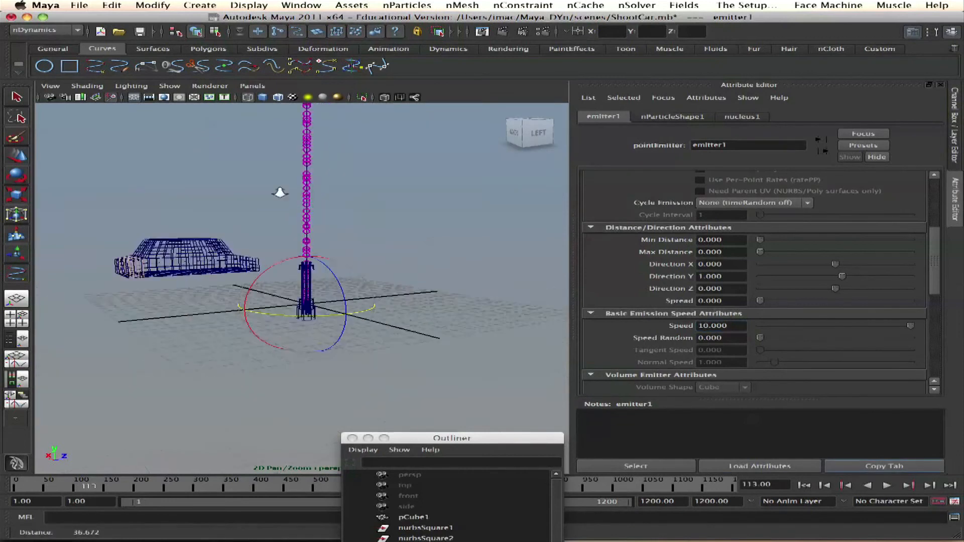
left_click(887, 485)
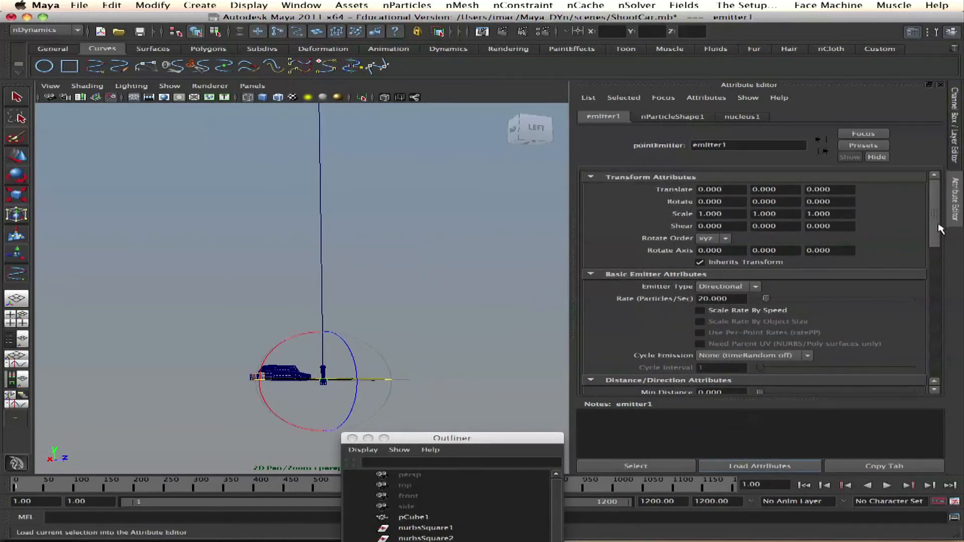
scroll("down", 3)
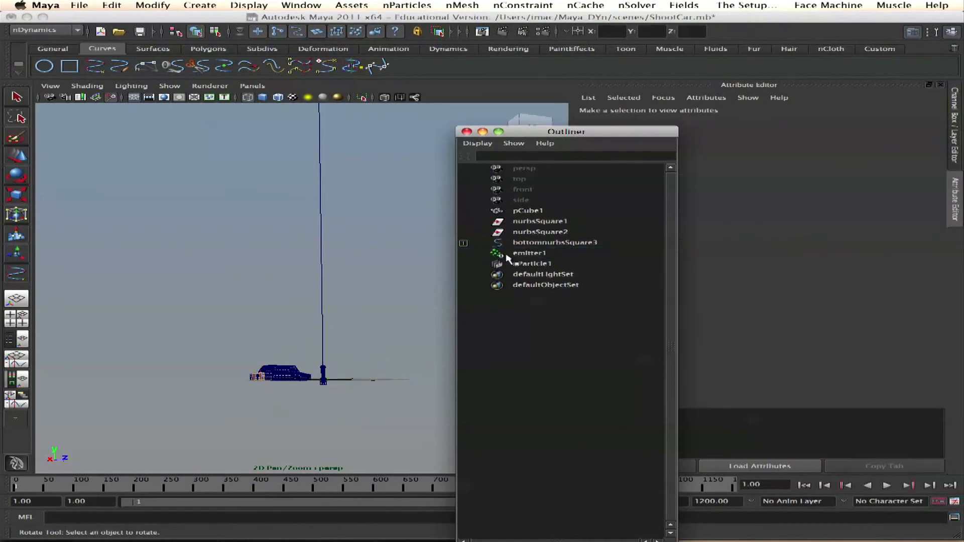
Rename bottomnurbsSquare3 to AimGun and parent emitter1 under it
left_click(528, 263)
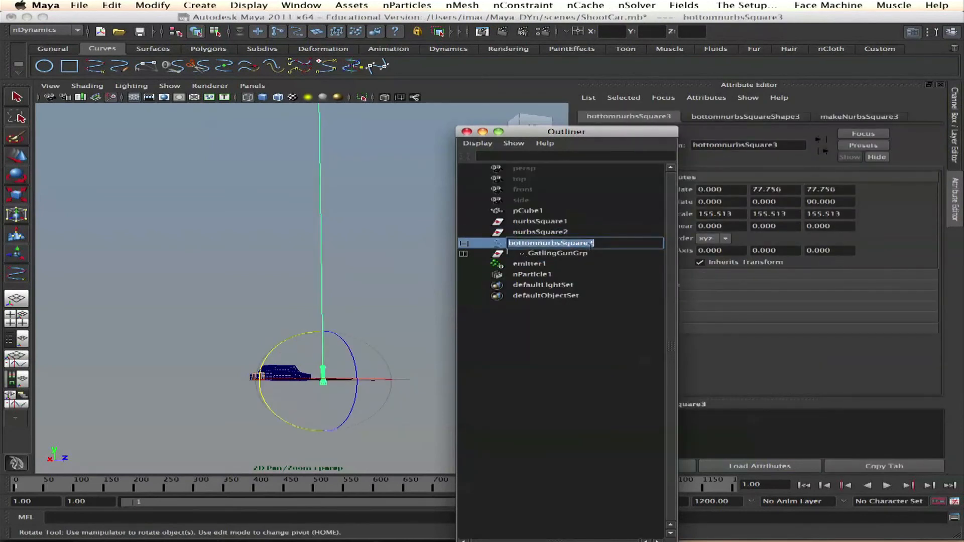
type("A")
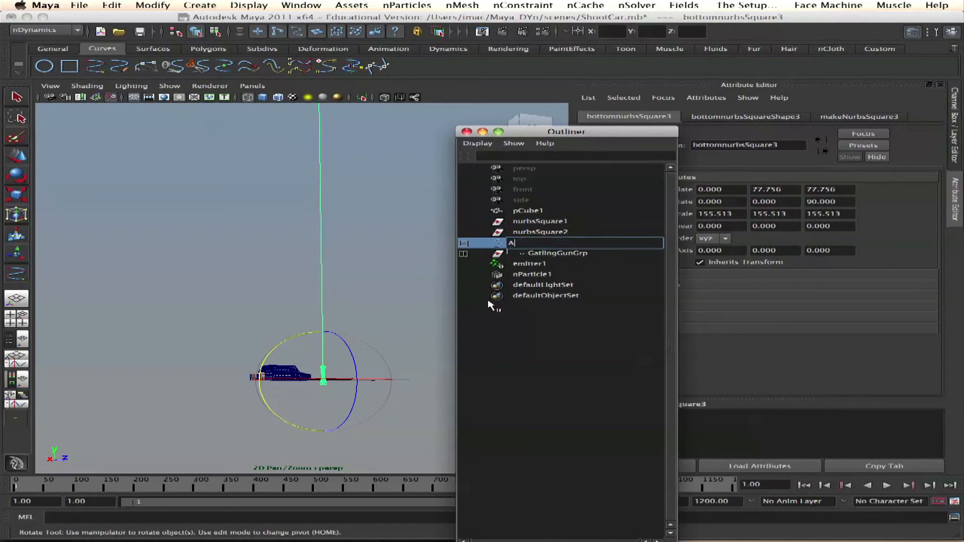
type("imGun")
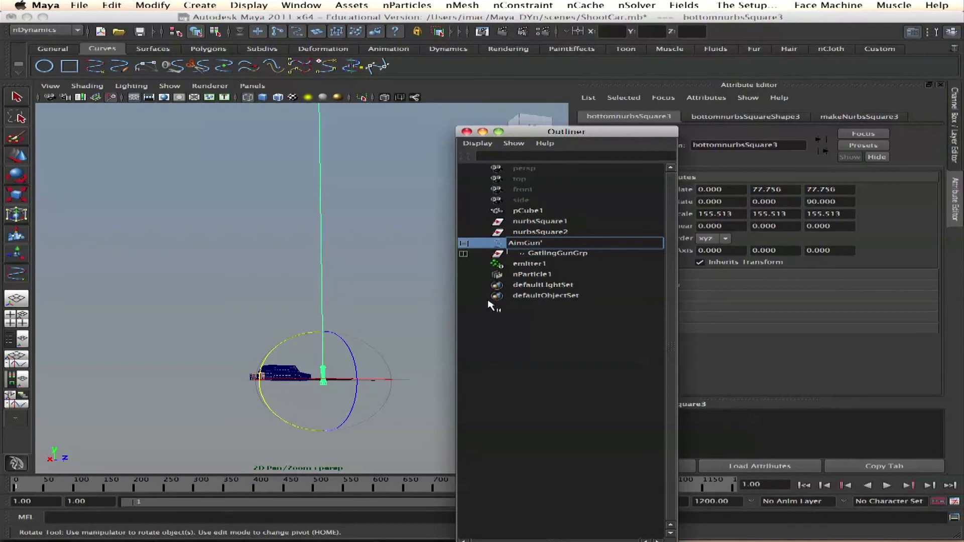
double_click(526, 243)
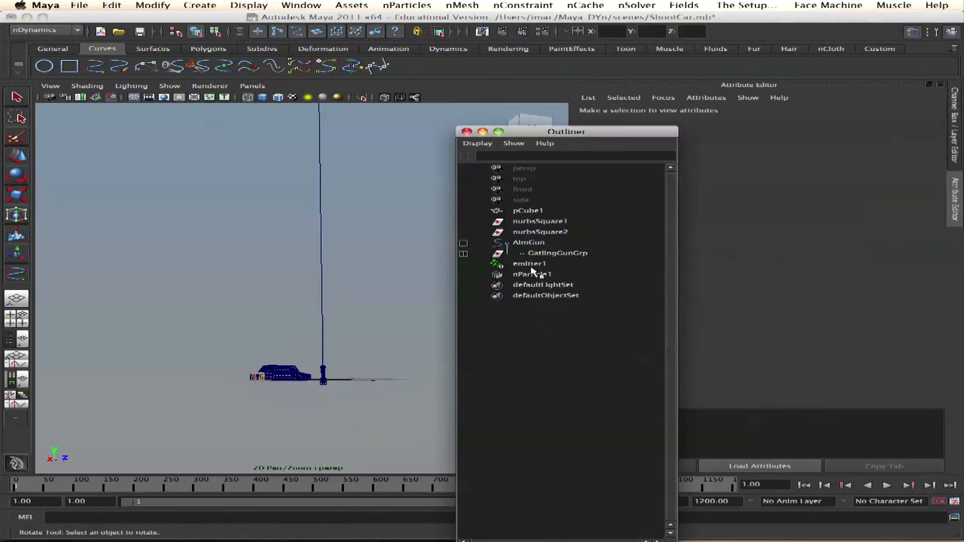
left_click(528, 263)
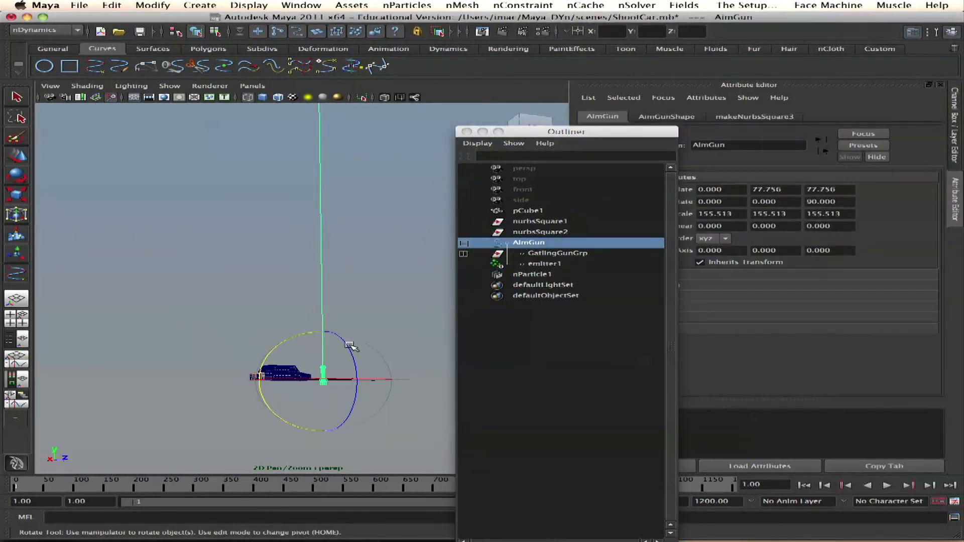
Move AimGun to about 164, 121, 78 and rotate it to Z 195
left_click_drag(350, 345, 361, 371)
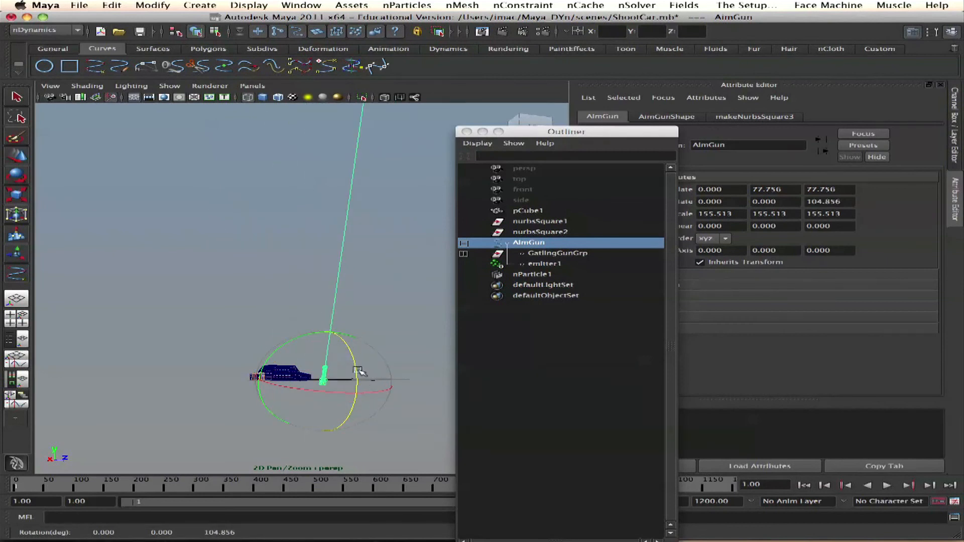
left_click_drag(344, 369, 313, 384)
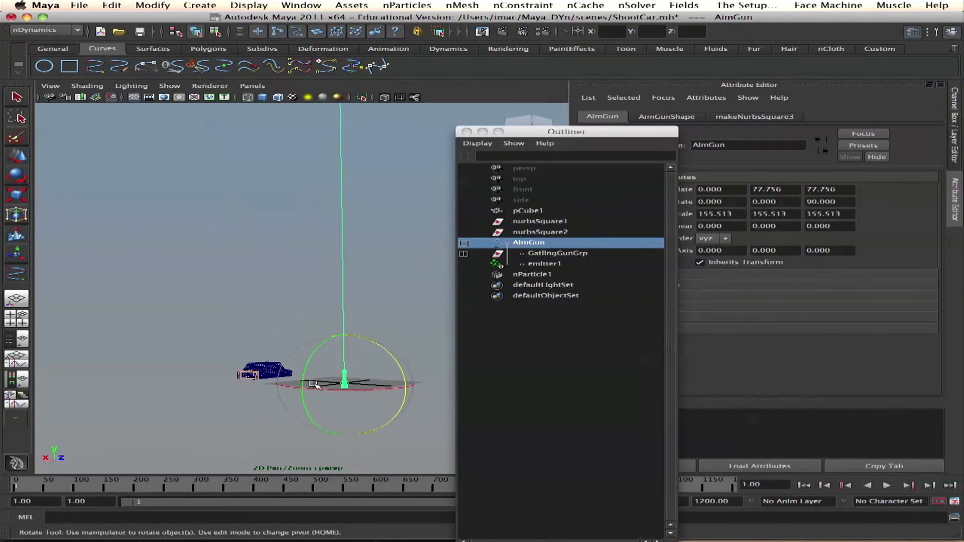
left_click_drag(342, 383, 160, 369)
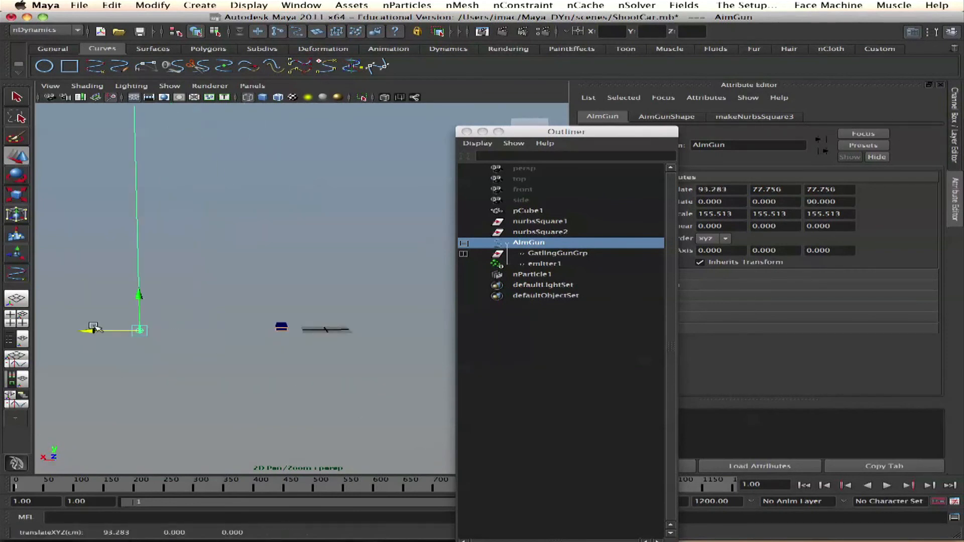
left_click_drag(140, 329, 143, 250)
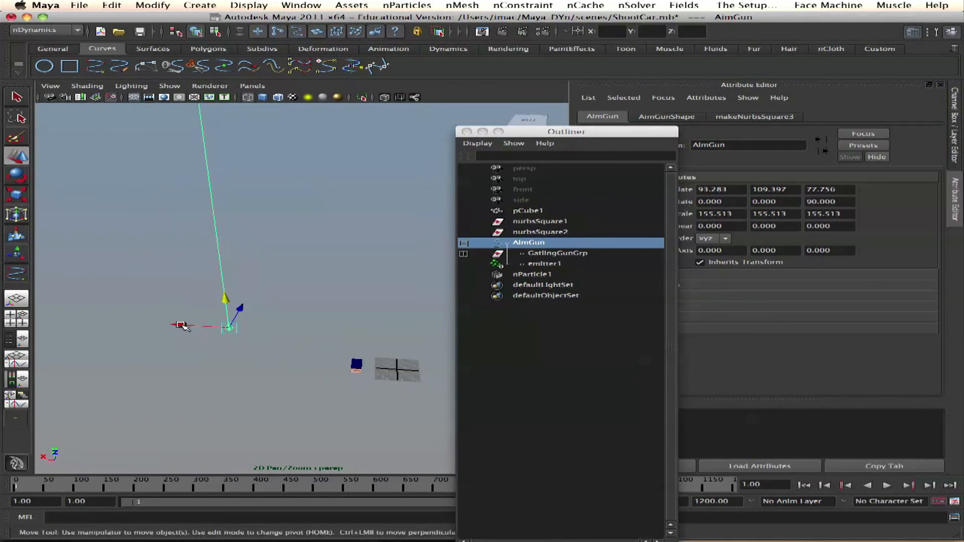
left_click_drag(182, 326, 264, 338)
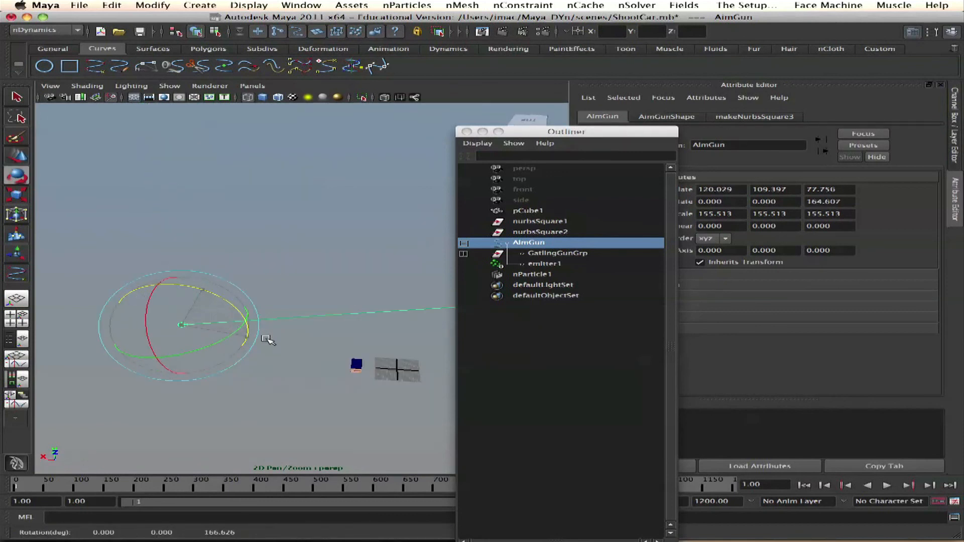
left_click_drag(265, 338, 209, 381)
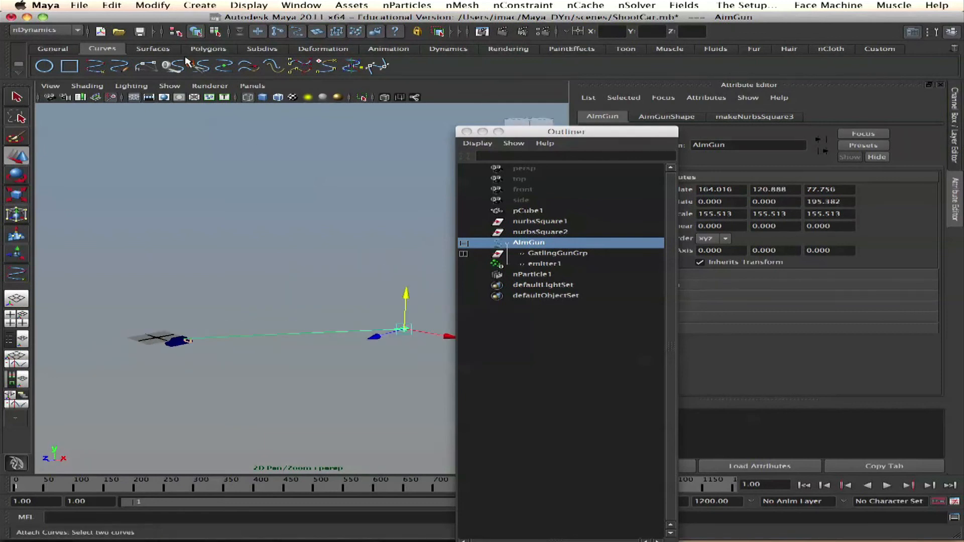
Create polygon plane pPlane1 and scale it into a large ground surface
left_click(527, 285)
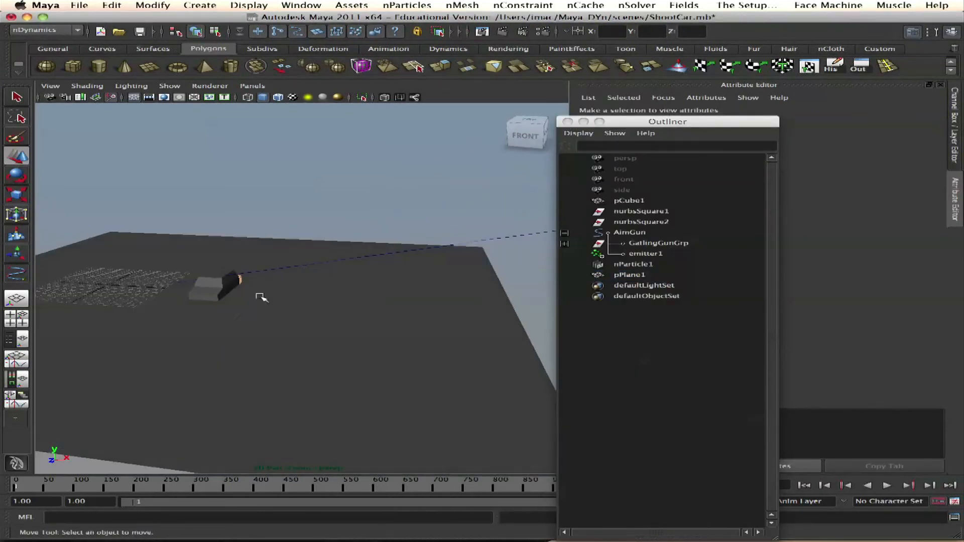
left_click(629, 200)
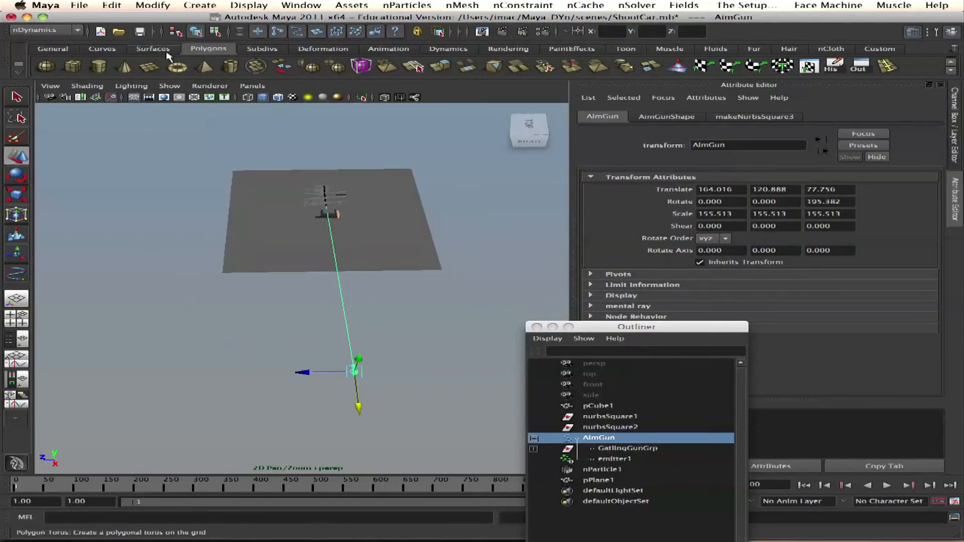
Add the NURBS square nurbsSquare3 from the Curves shelf and delete its history
left_click(152, 49)
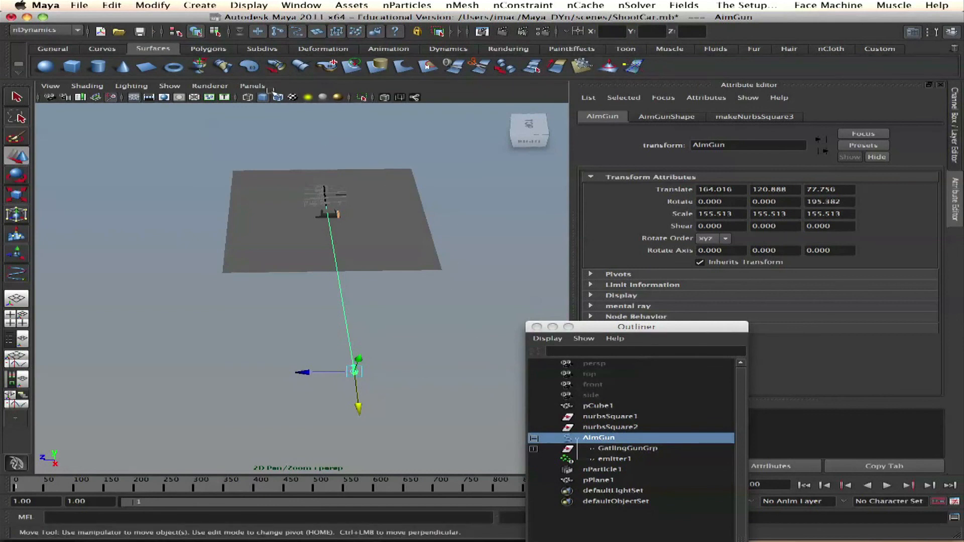
left_click(102, 48)
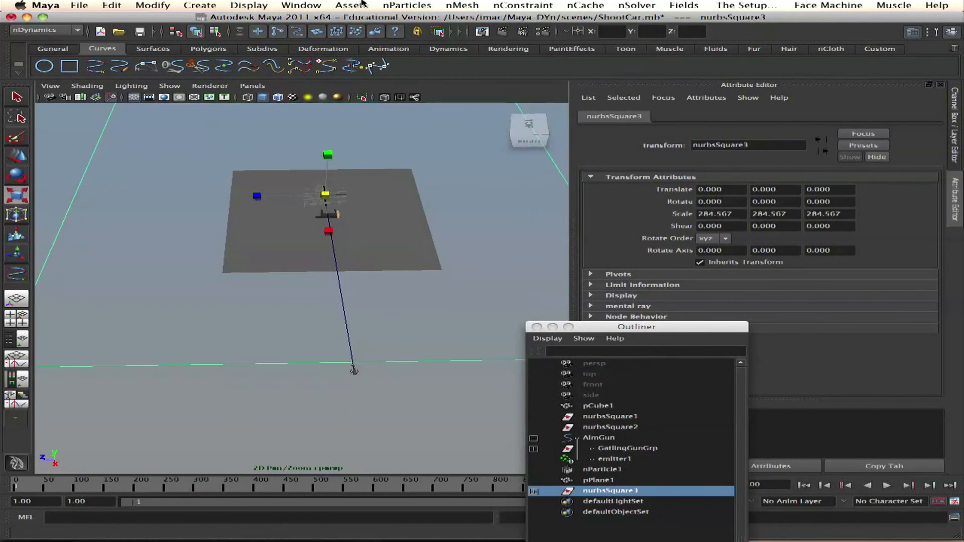
left_click(111, 6)
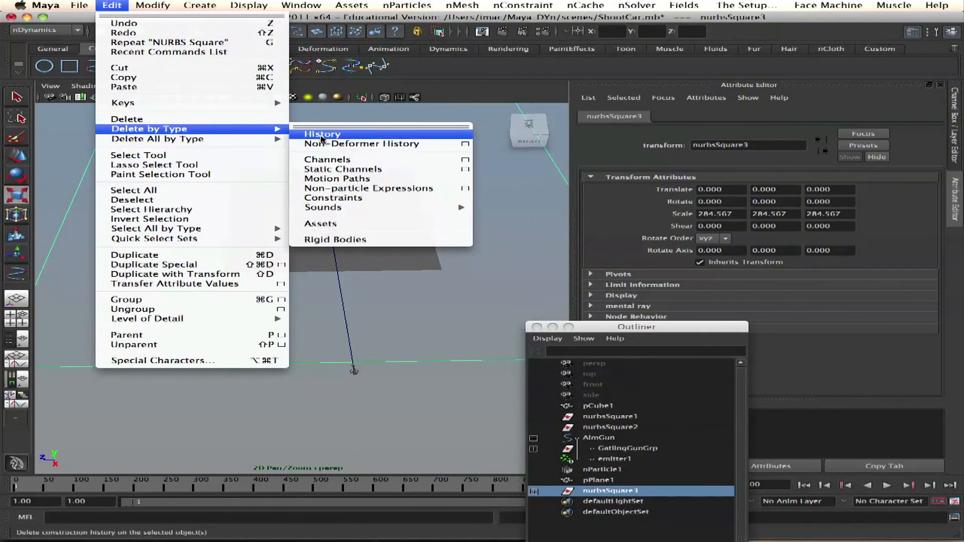
left_click(321, 134)
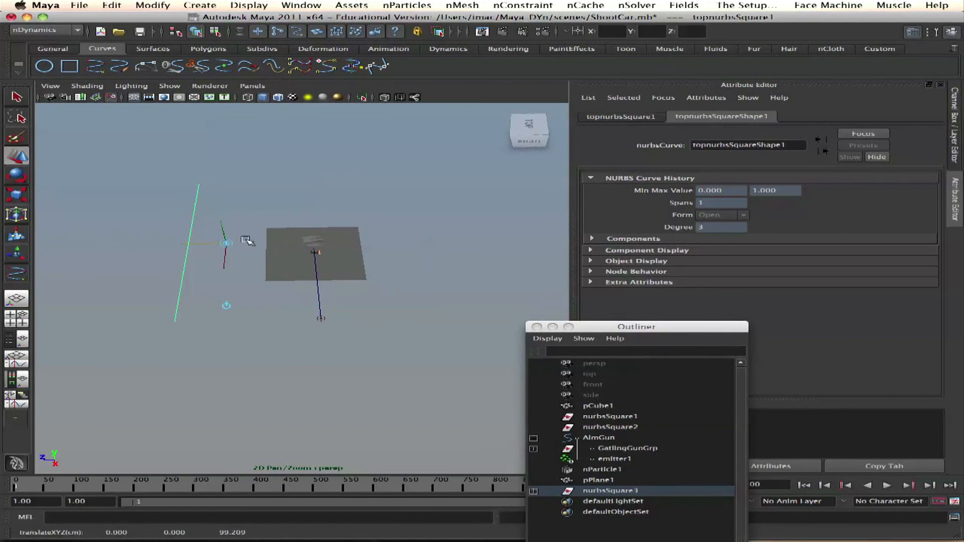
mouse_move(230, 252)
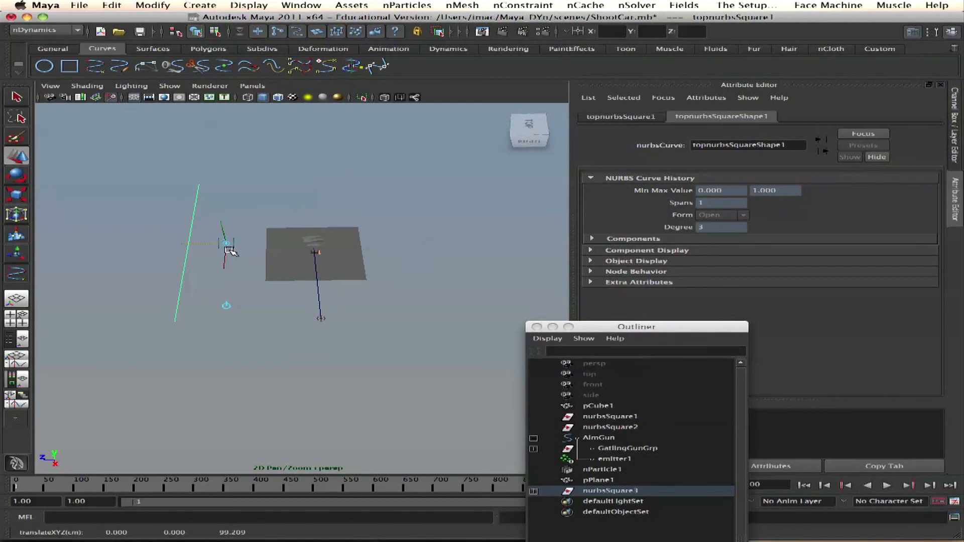
Drag topnurbsSquare1 with the Move manipulator in several passes until it sits beside the car
left_click_drag(231, 252, 181, 252)
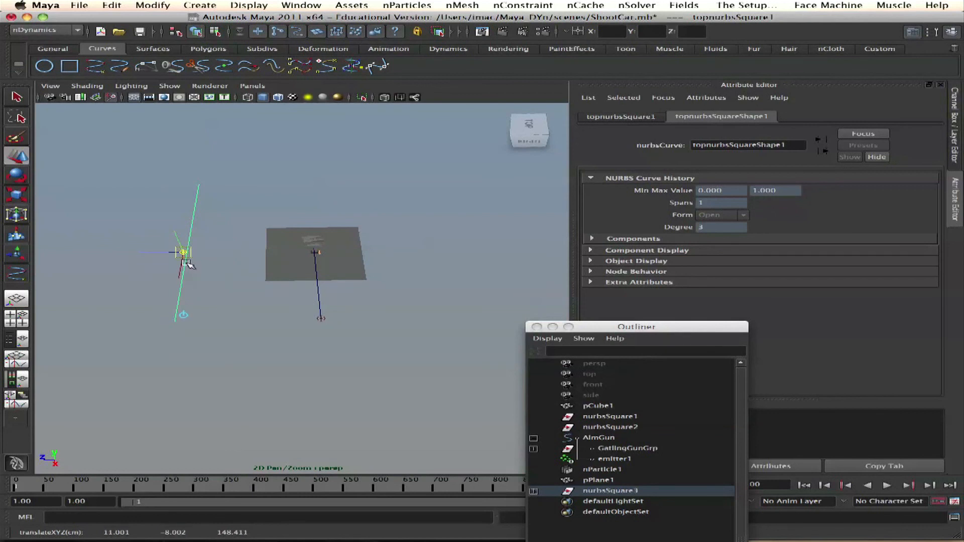
left_click_drag(183, 252, 187, 272)
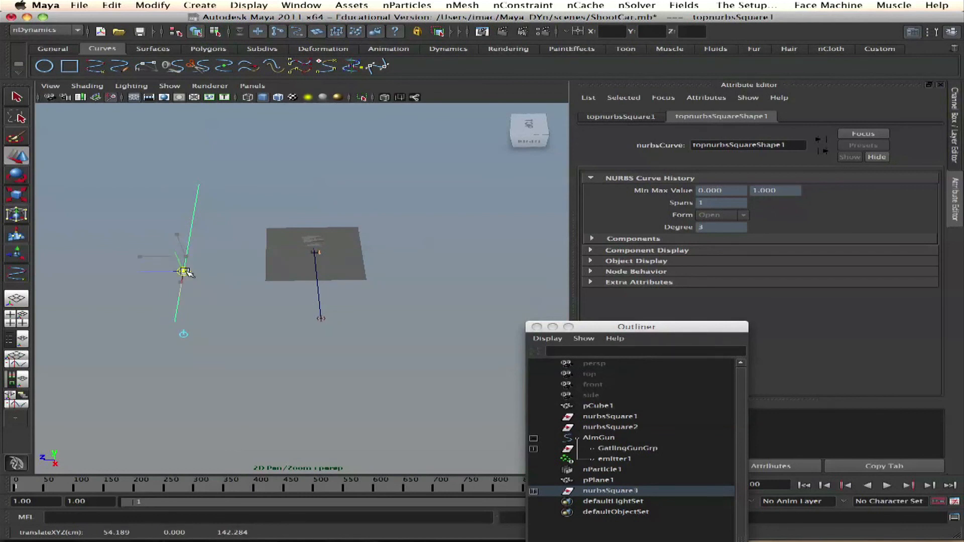
left_click_drag(184, 270, 200, 184)
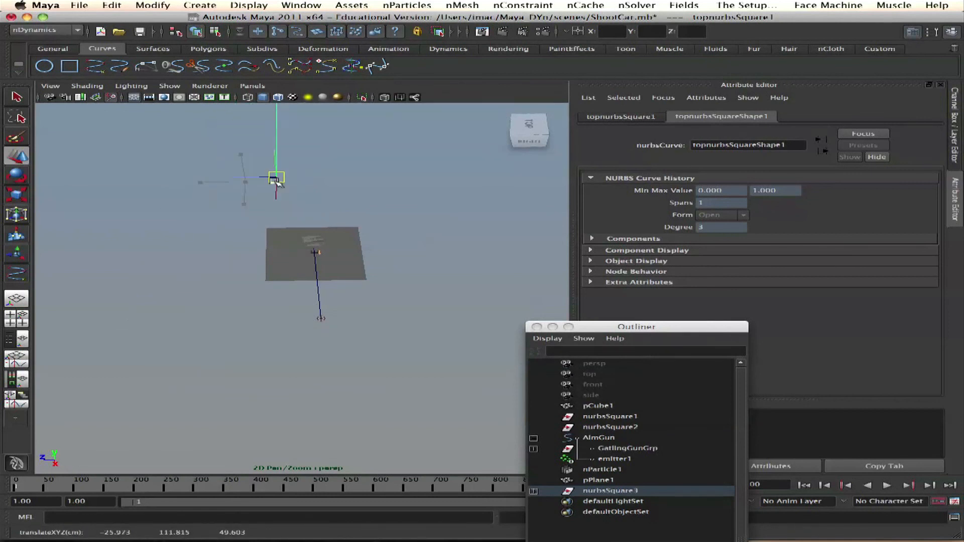
left_click_drag(274, 179, 166, 299)
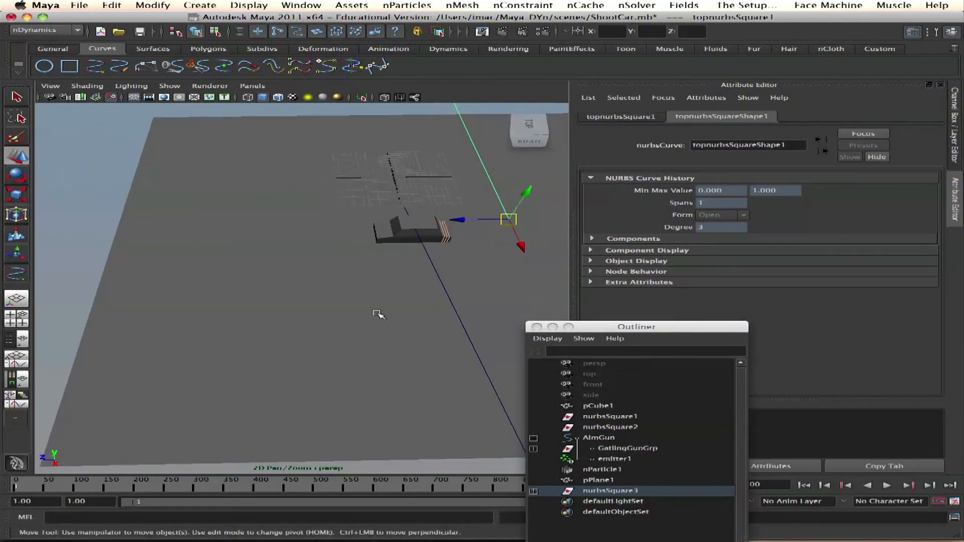
left_click_drag(507, 219, 366, 293)
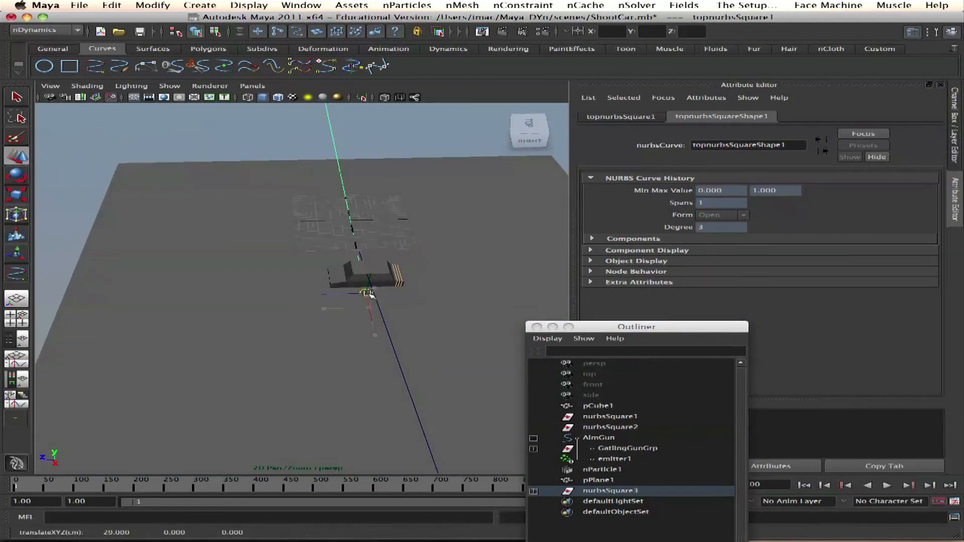